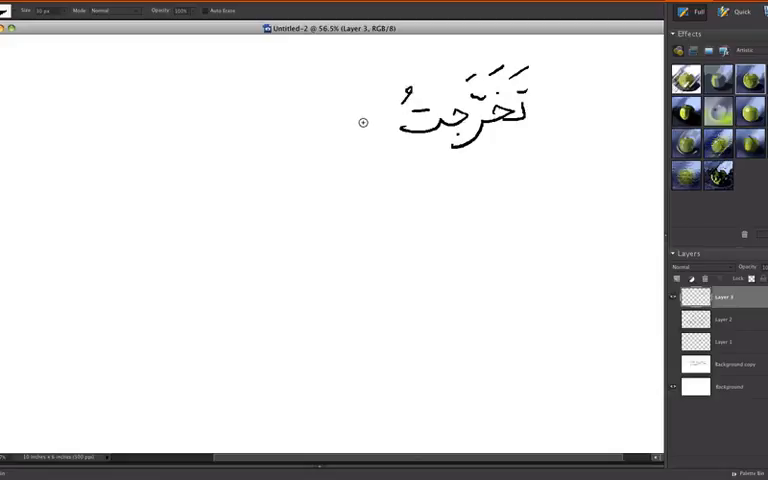
{"action": "mouse_move", "coordinate": [370, 112]}
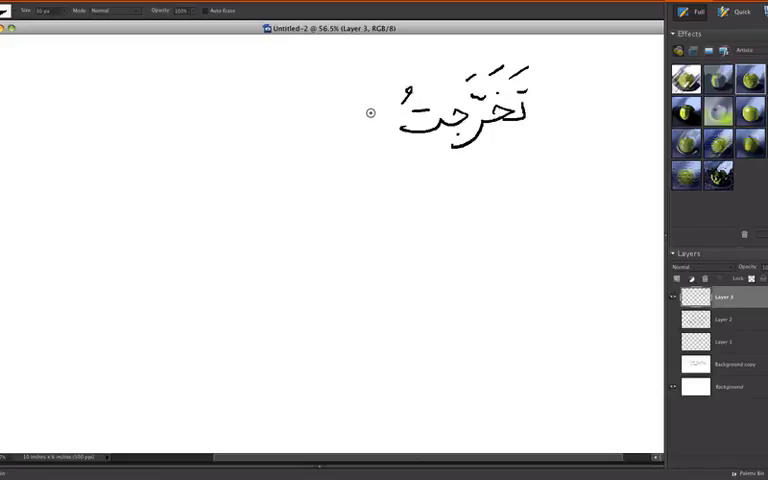
Step: Handwrite the remaining words من الجامعة منذ سنتين after تخرجت to finish the sentence
{"action": "left_click_drag", "start_coordinate": [390, 110], "coordinate": [320, 140]}
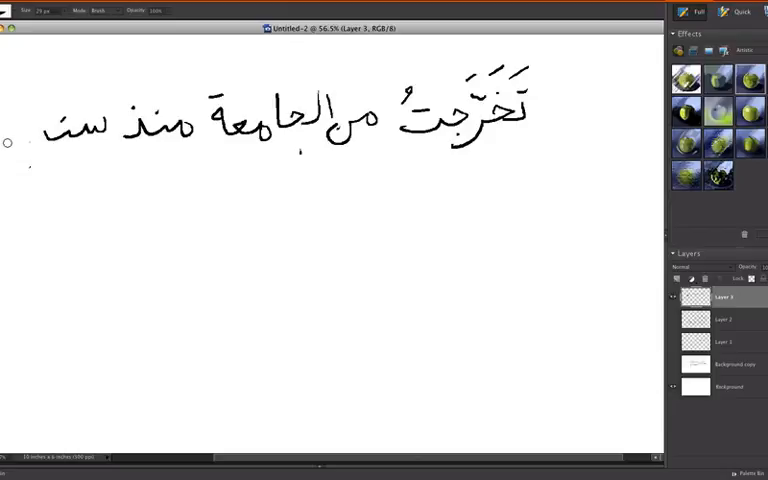
{"action": "mouse_move", "coordinate": [204, 176]}
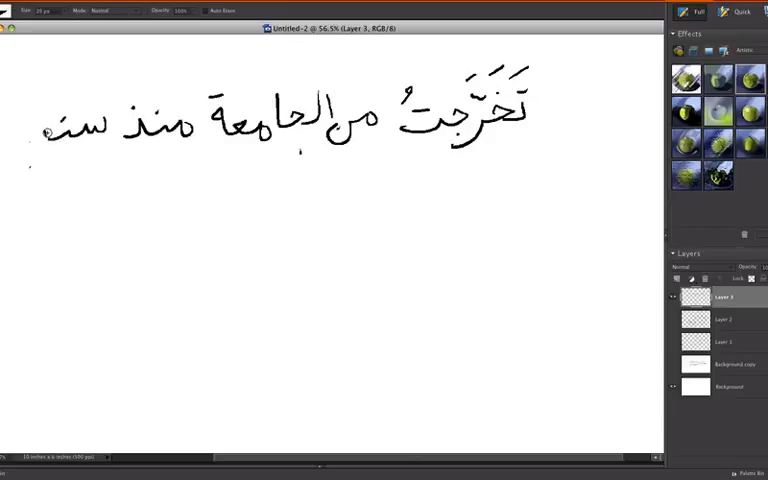
{"action": "left_click_drag", "start_coordinate": [30, 130], "coordinate": [16, 164]}
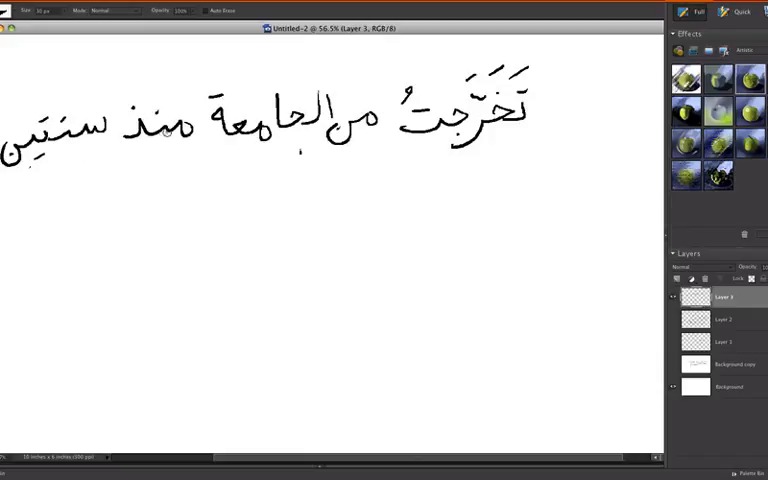
{"action": "mouse_move", "coordinate": [172, 184]}
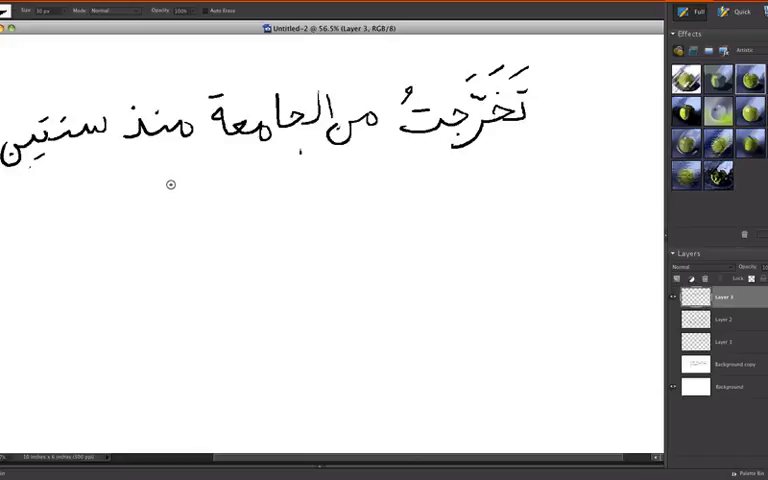
{"action": "mouse_move", "coordinate": [168, 170]}
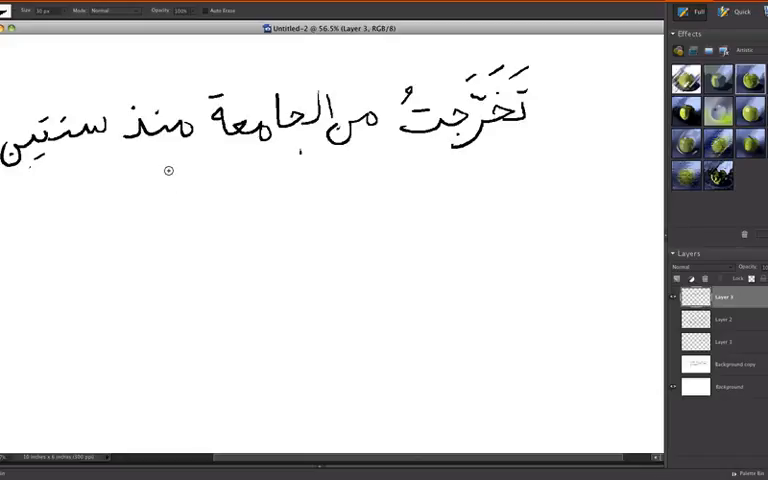
{"action": "mouse_move", "coordinate": [164, 168]}
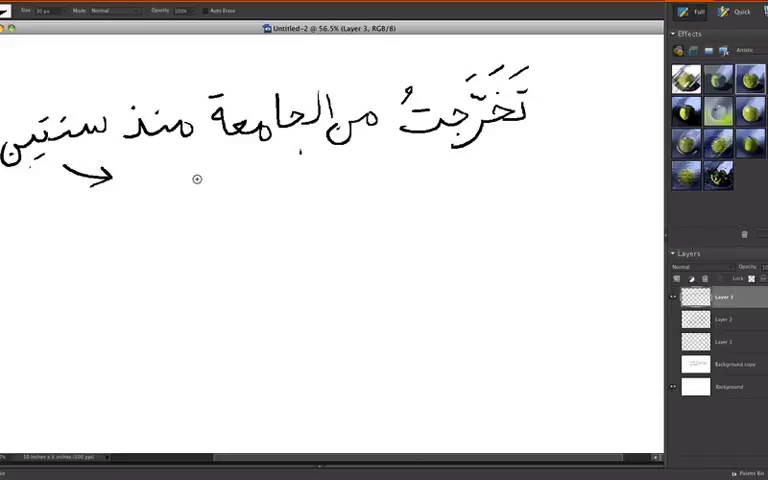
Step: Draw an arrow under سنتين and start its breakdown into سنة beneath the '2 years' note
{"action": "left_click_drag", "start_coordinate": [156, 184], "coordinate": [224, 196]}
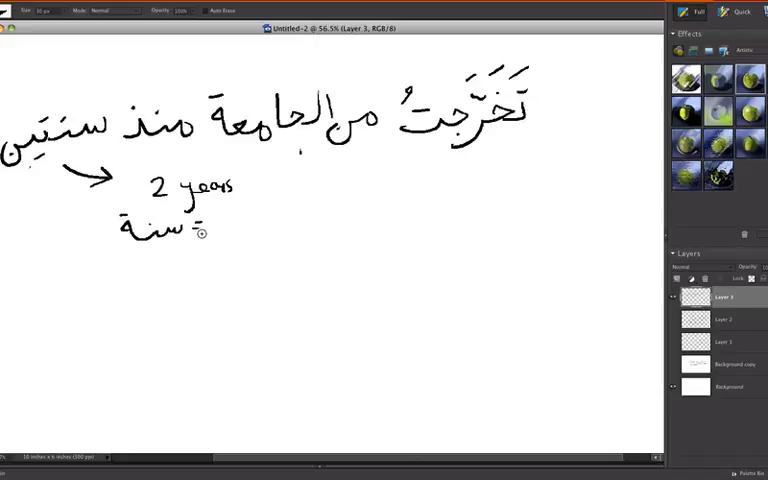
{"action": "left_click_drag", "start_coordinate": [216, 216], "coordinate": [216, 236]}
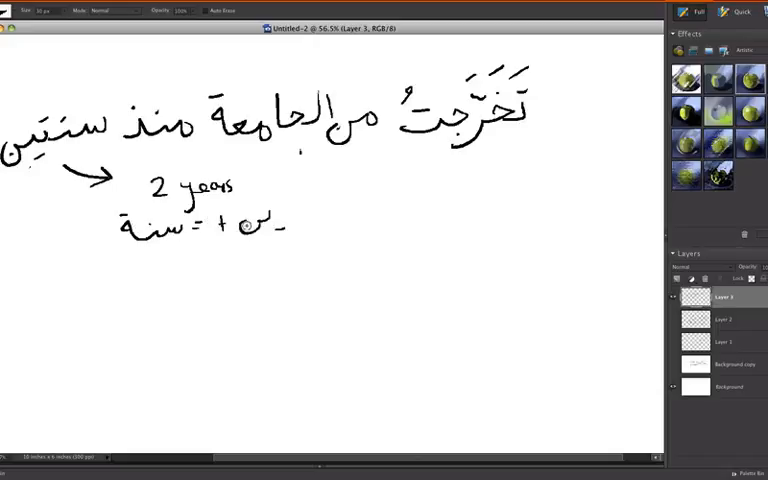
{"action": "mouse_move", "coordinate": [228, 242]}
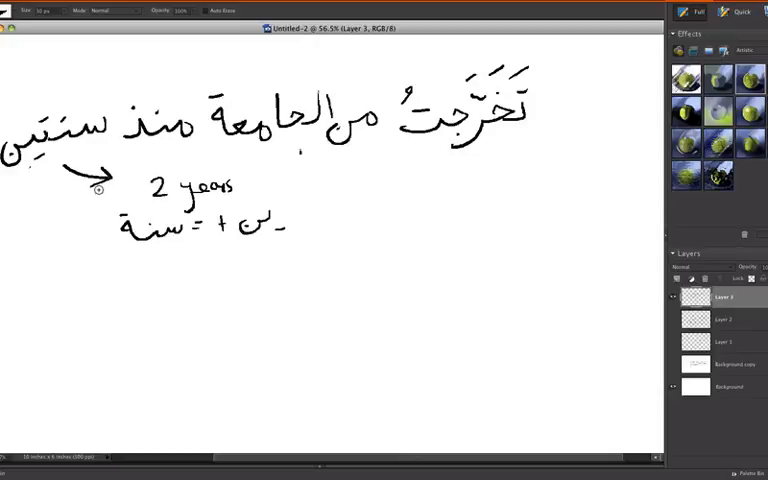
{"action": "mouse_move", "coordinate": [168, 272]}
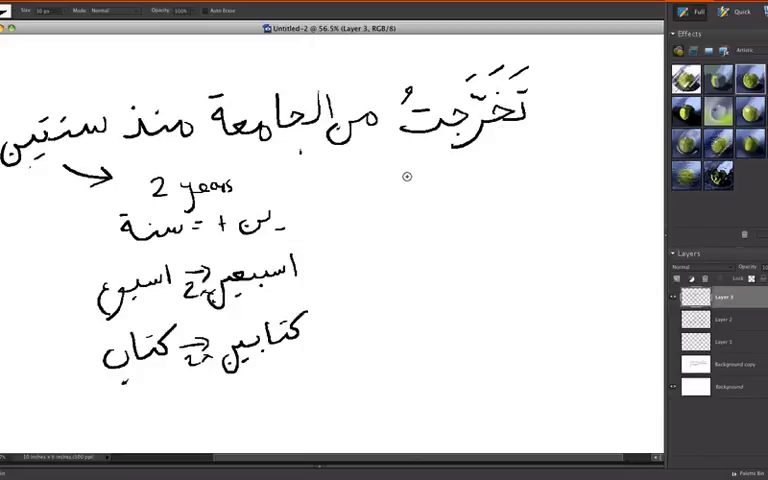
{"action": "mouse_move", "coordinate": [420, 174]}
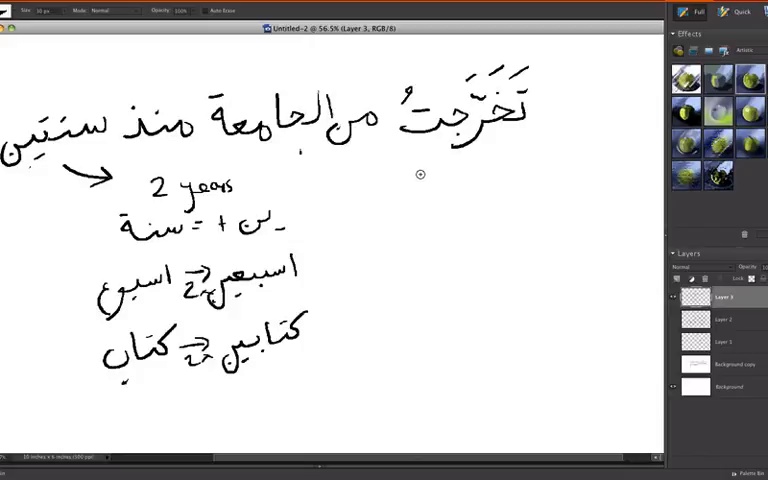
{"action": "mouse_move", "coordinate": [422, 172]}
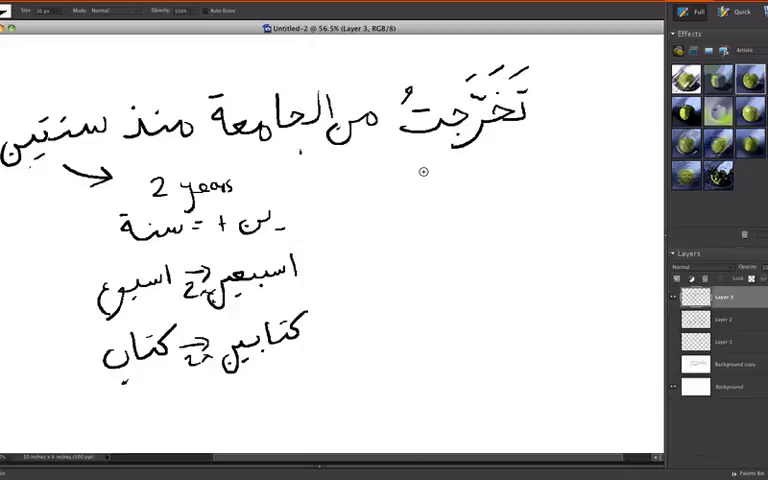
{"action": "mouse_move", "coordinate": [440, 130]}
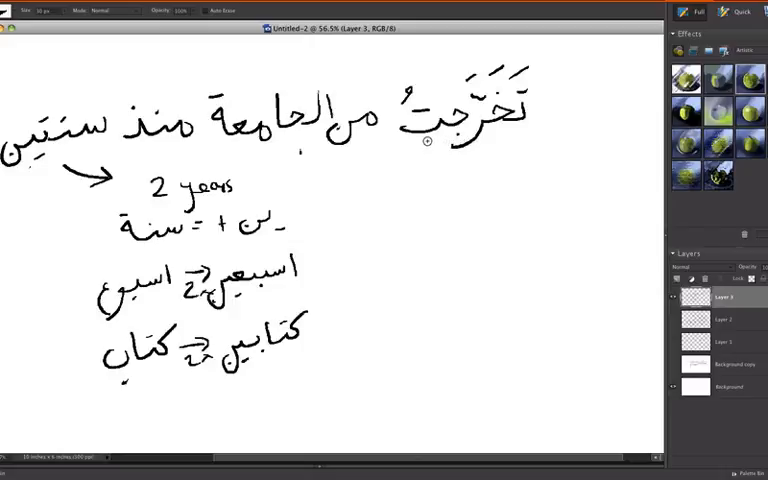
{"action": "mouse_move", "coordinate": [428, 144]}
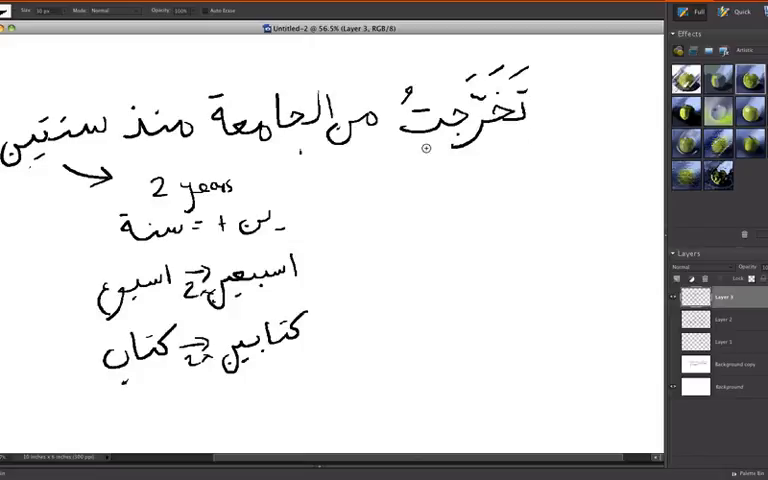
{"action": "mouse_move", "coordinate": [408, 166]}
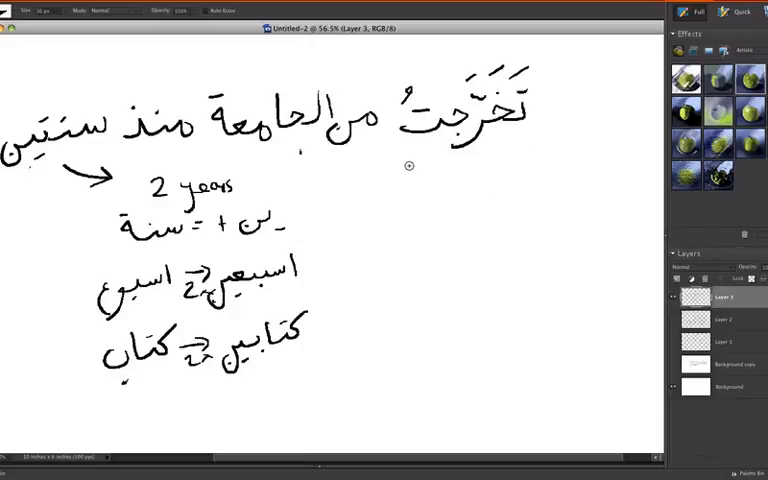
Step: Handwrite the English gloss 'I graduated' beneath تخرجت
{"action": "left_click_drag", "start_coordinate": [416, 176], "coordinate": [470, 180]}
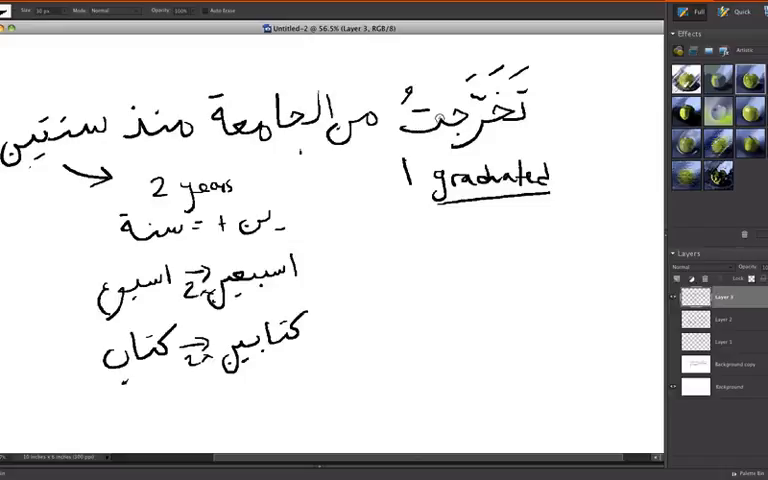
{"action": "mouse_move", "coordinate": [444, 120]}
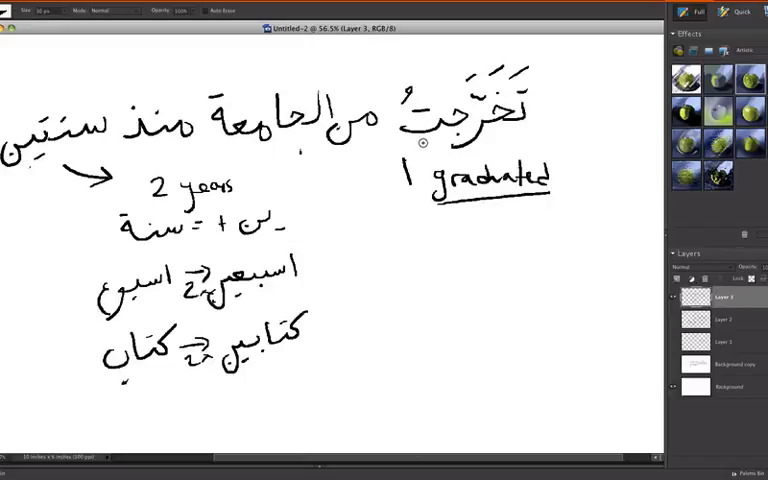
{"action": "mouse_move", "coordinate": [432, 152]}
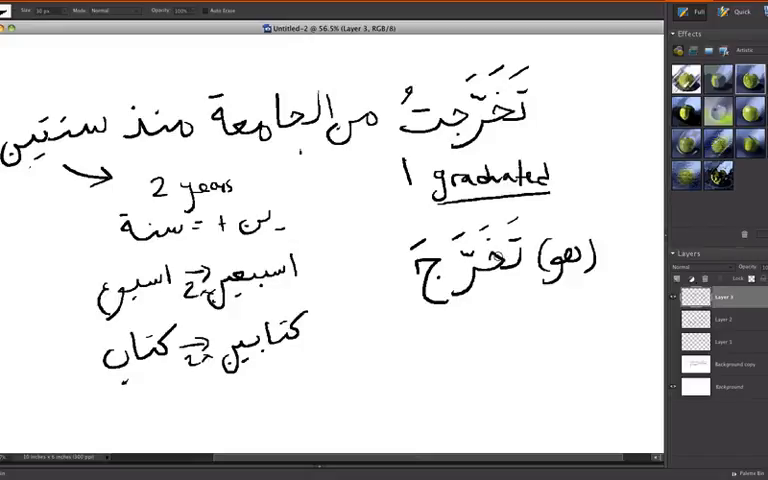
{"action": "mouse_move", "coordinate": [488, 230]}
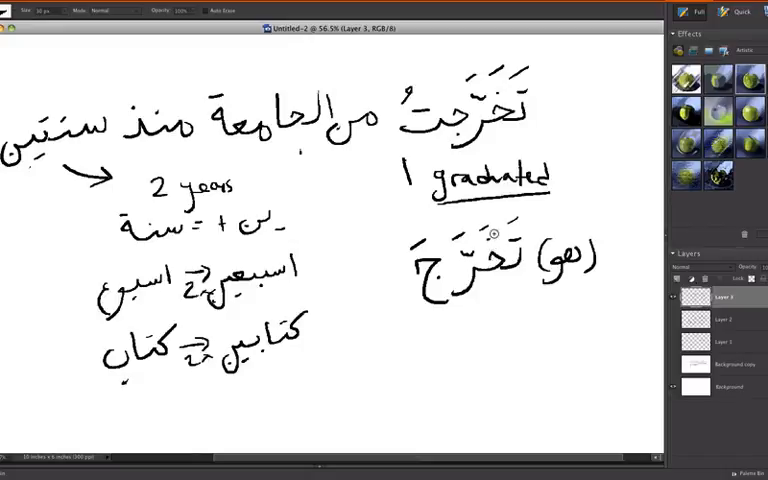
{"action": "mouse_move", "coordinate": [510, 220]}
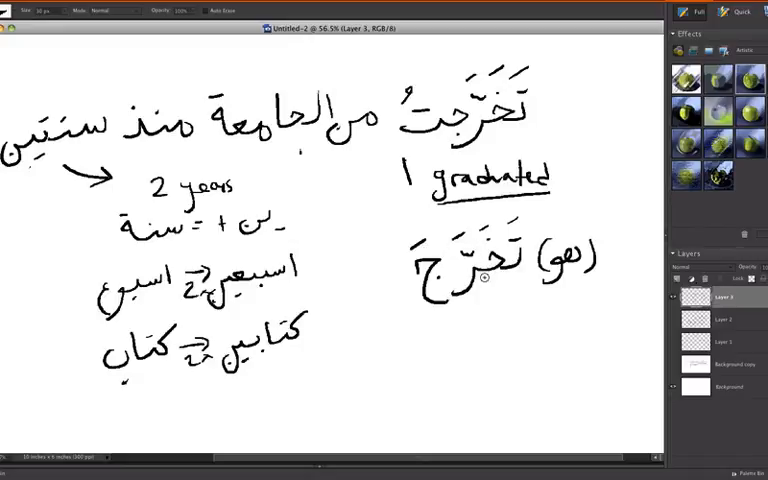
{"action": "mouse_move", "coordinate": [410, 308]}
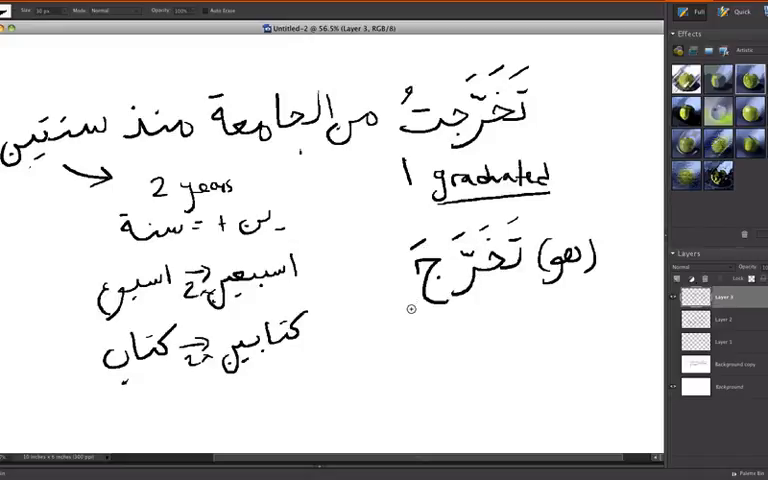
{"action": "mouse_move", "coordinate": [420, 316]}
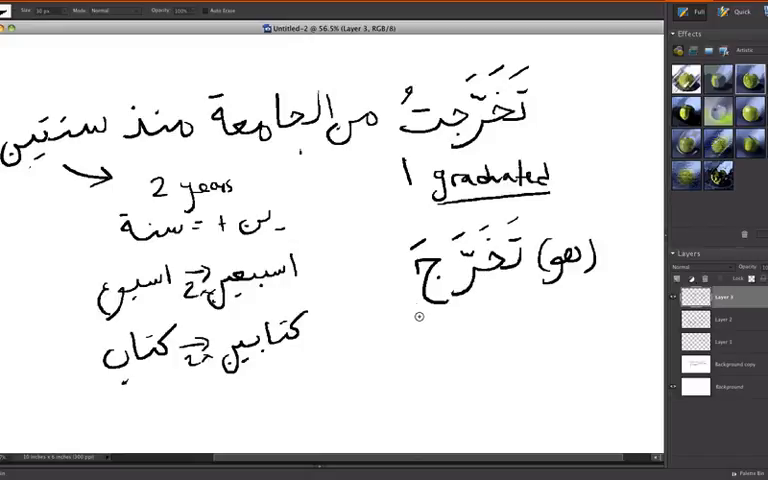
{"action": "mouse_move", "coordinate": [496, 274]}
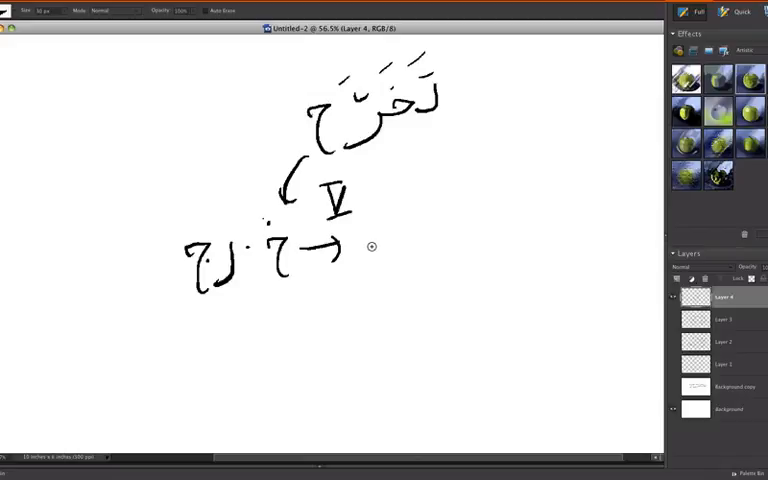
{"action": "mouse_move", "coordinate": [388, 246]}
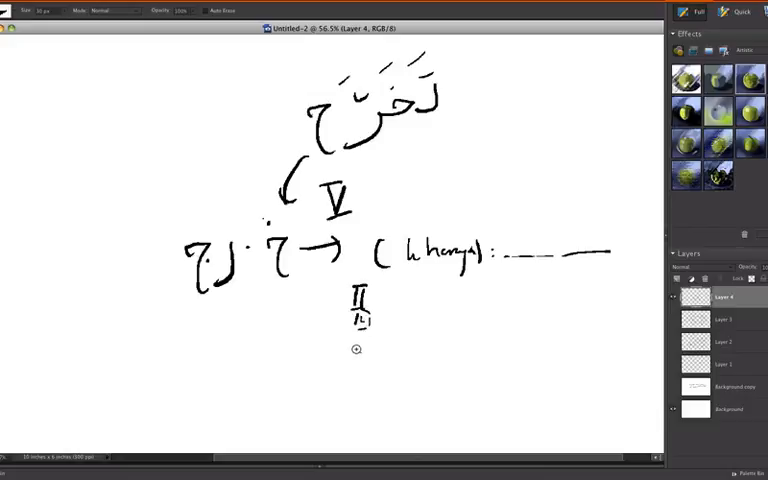
Step: Write the form V numeral below form II and draw an arrow leading from it
{"action": "left_click_drag", "start_coordinate": [356, 350], "coordinate": [376, 360]}
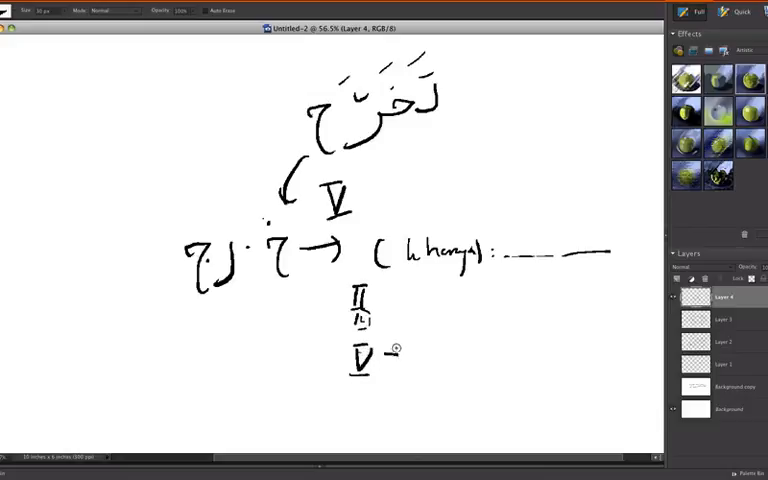
{"action": "left_click_drag", "start_coordinate": [390, 352], "coordinate": [540, 352]}
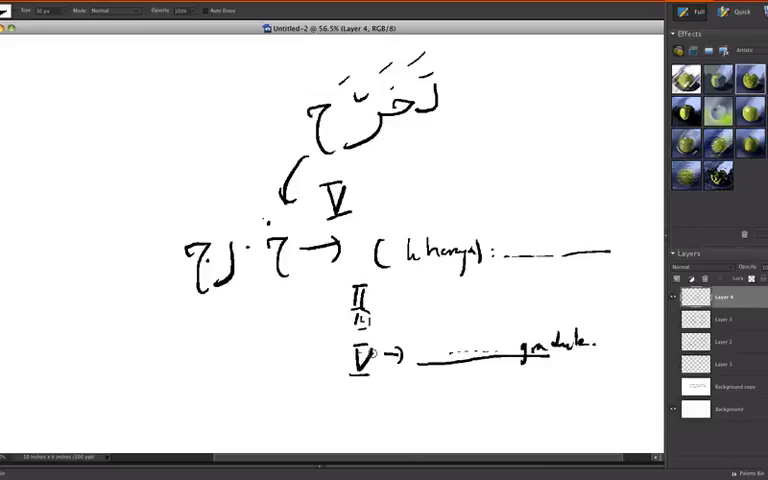
{"action": "mouse_move", "coordinate": [496, 364]}
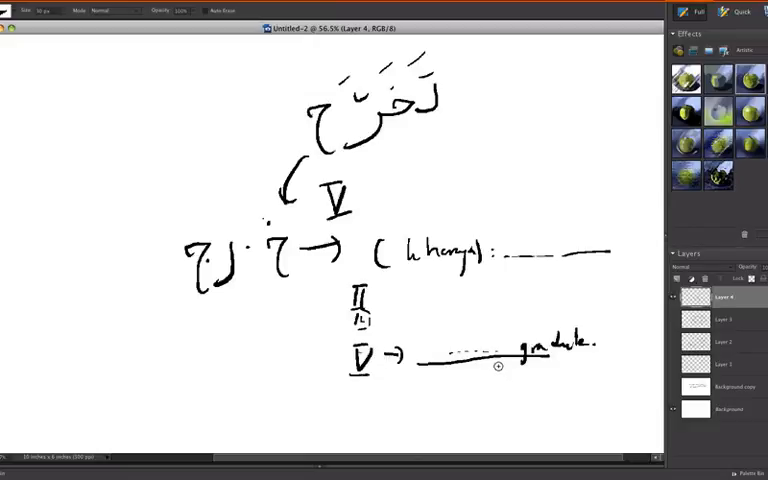